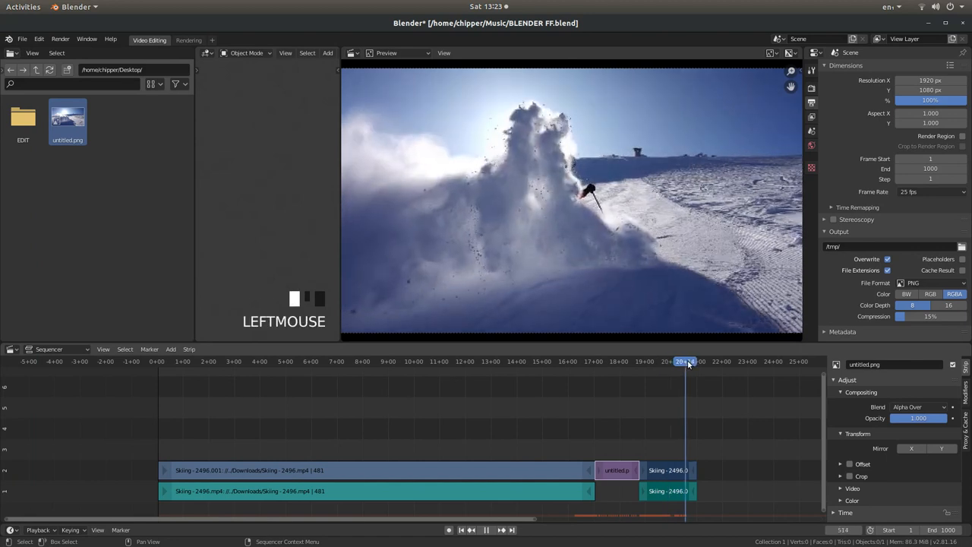
# - Move the playhead to frame 524 at the end of the last skiing clip
pyautogui.click(695, 361)
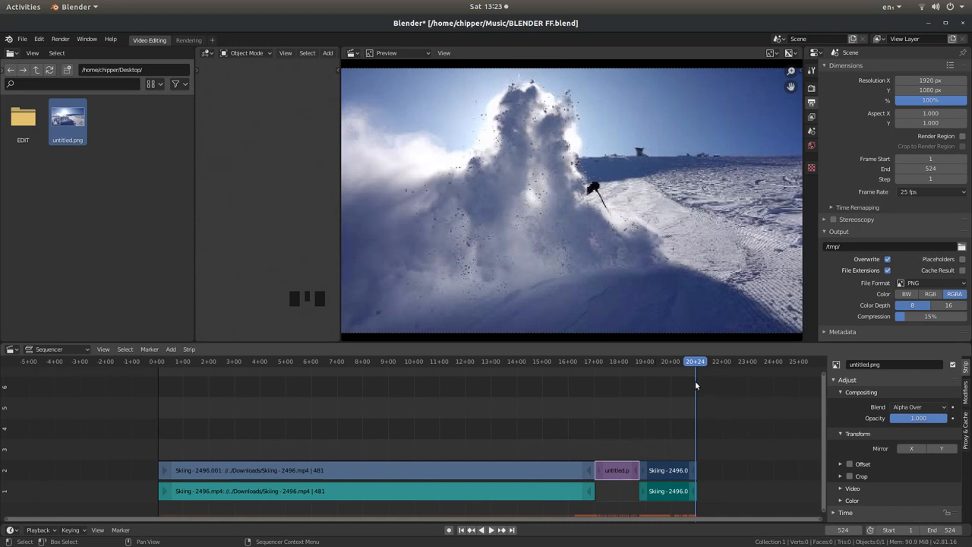